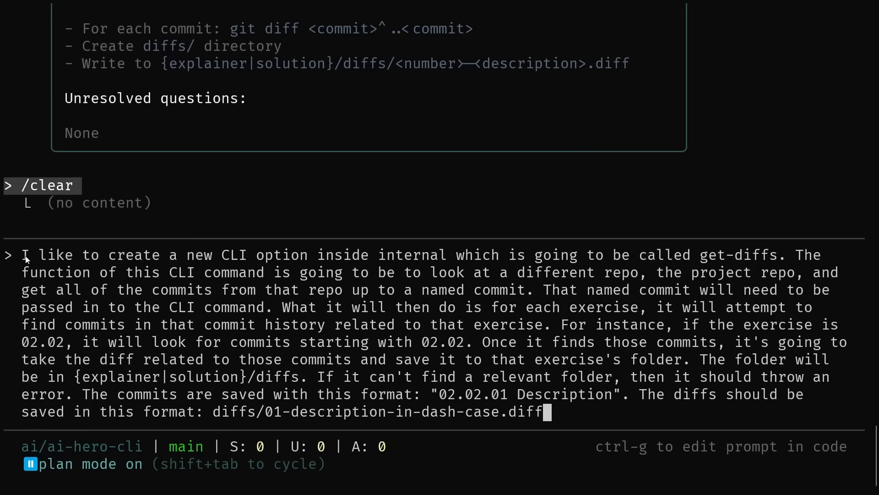
mouse_move(600, 368)
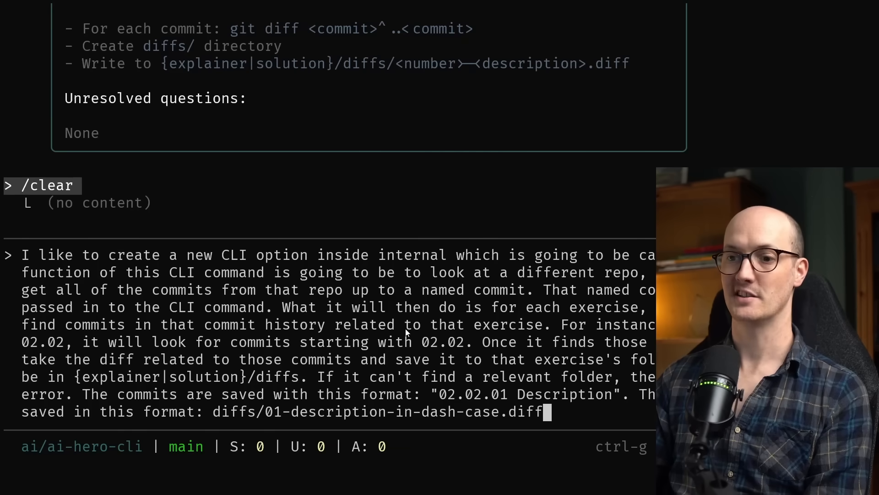
Cycle the session into plan mode and submit the get-diffs feature request.
key("shift+tab")
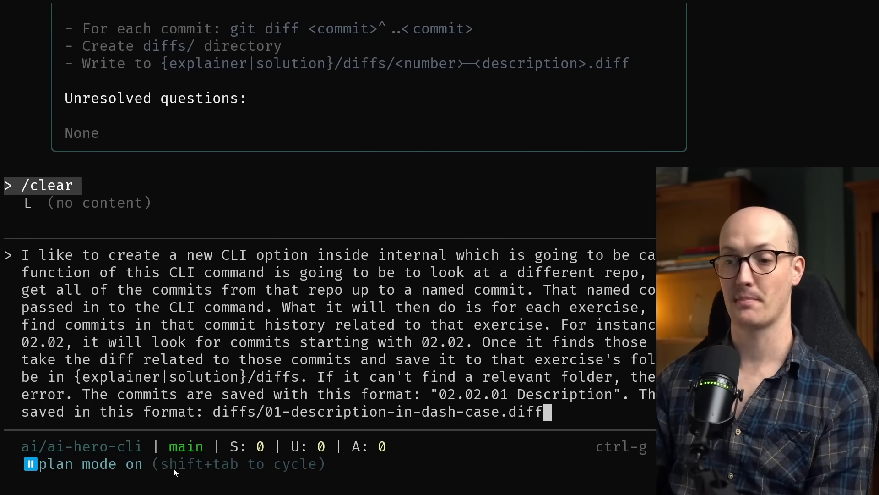
key("shift+tab")
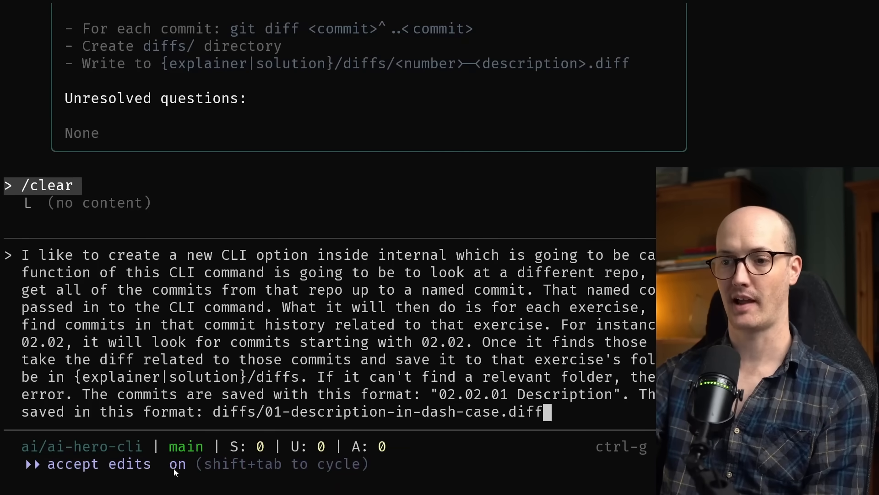
key("shift+tab")
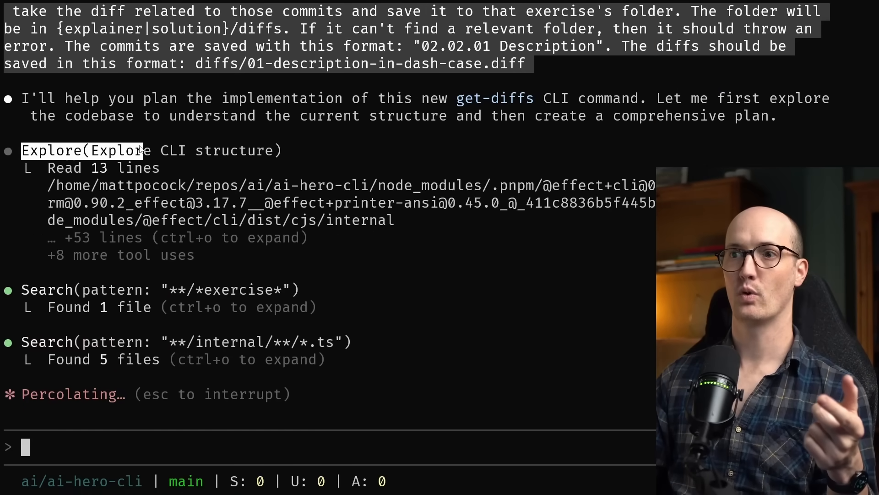
key("shift+tab")
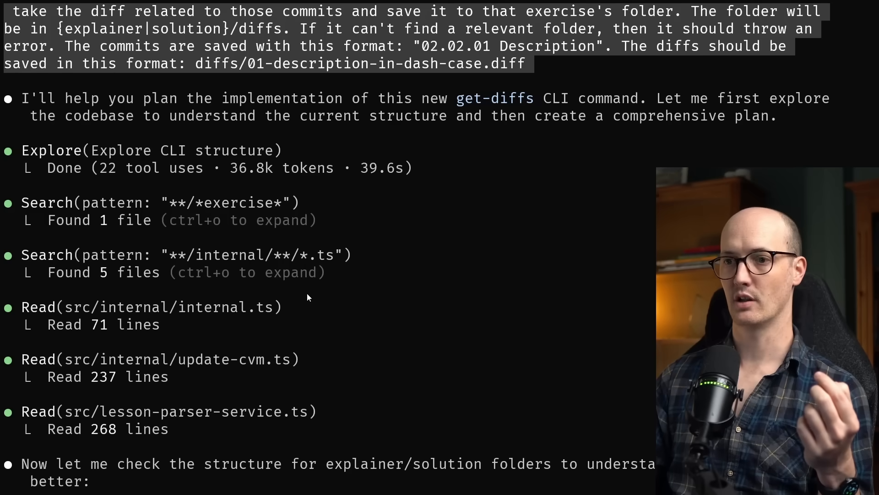
scroll("down", 3)
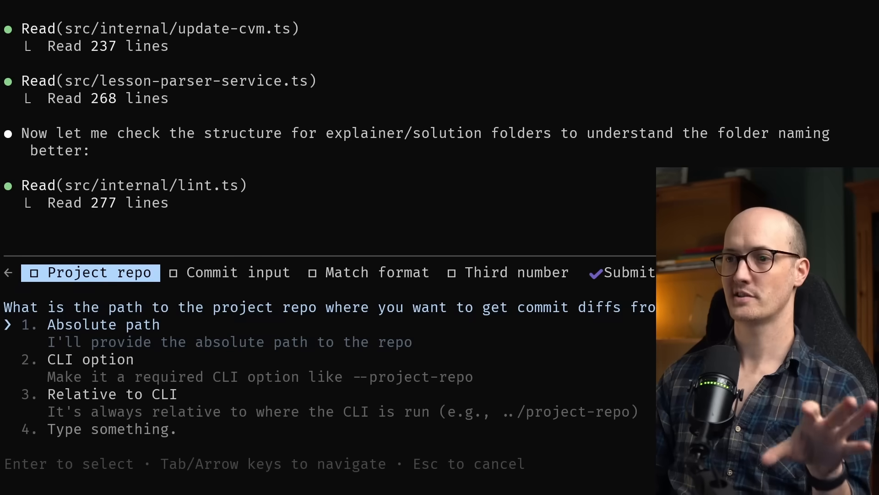
Answer the project repo question and choose flexible exercise-number matching.
key("down")
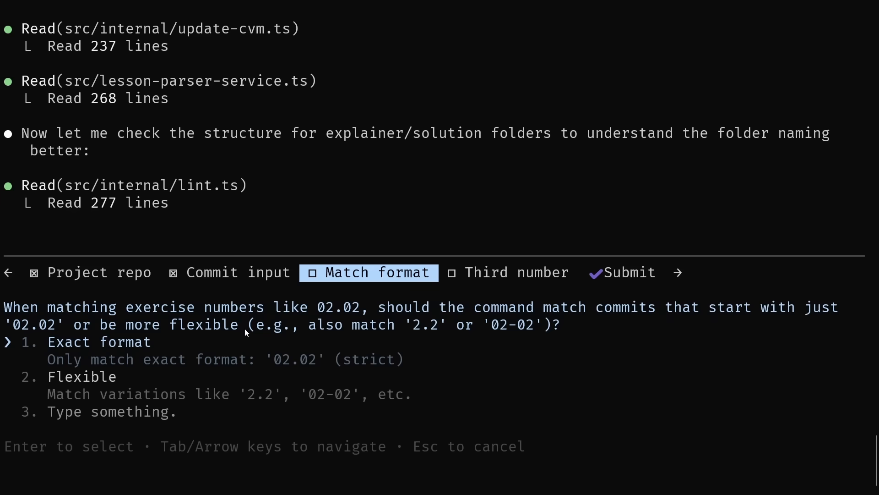
mouse_move(313, 313)
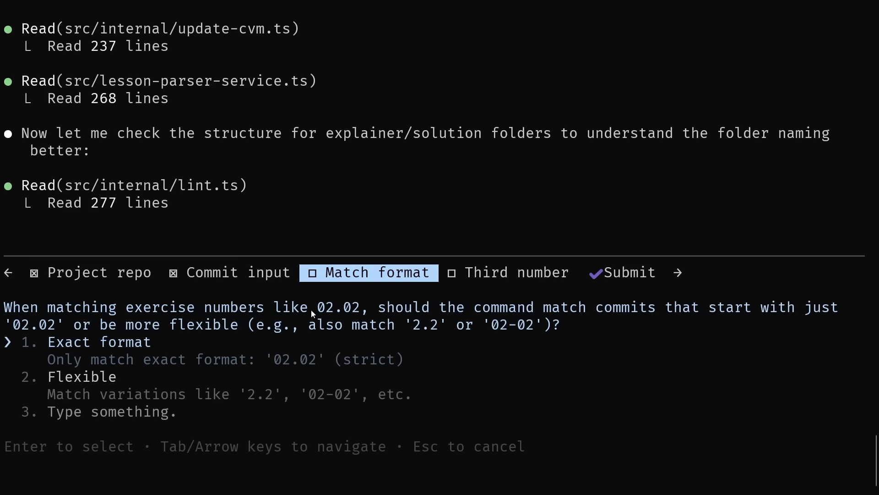
key("down")
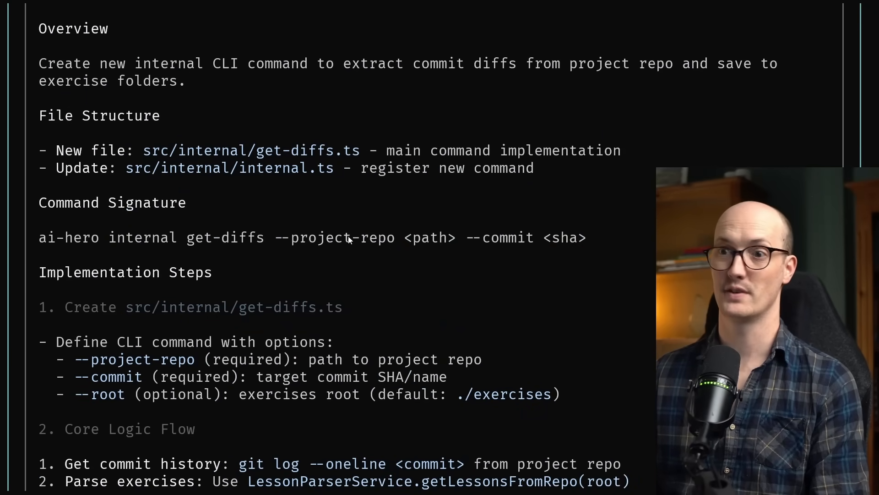
mouse_move(407, 163)
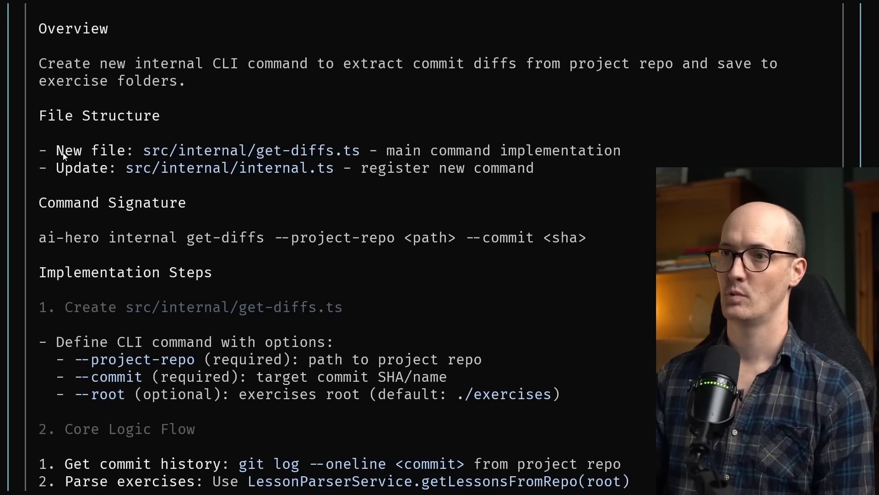
Read through the plan's files and steps, then choose 'No, keep planning'.
left_click_drag(91, 167, 300, 167)
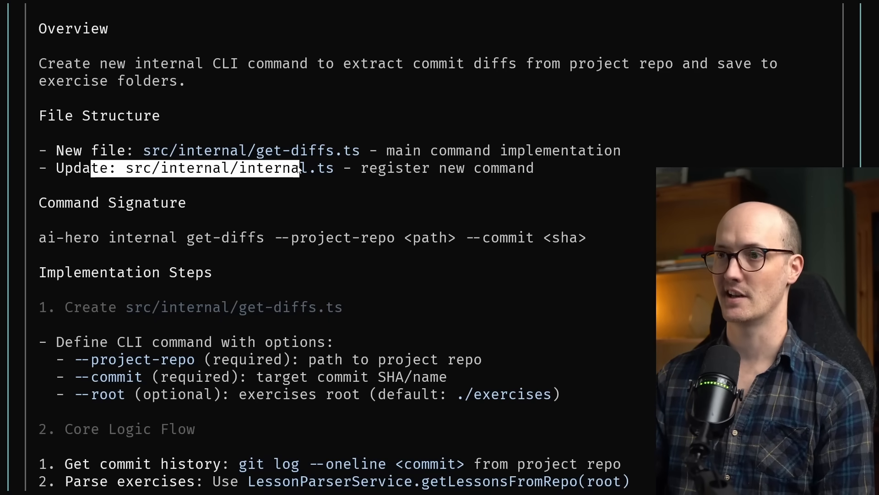
scroll("down", 3)
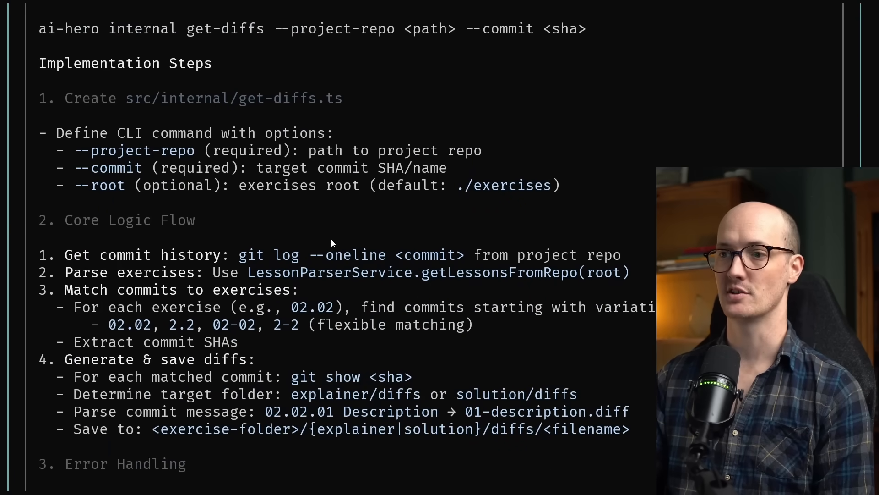
scroll("down", 3)
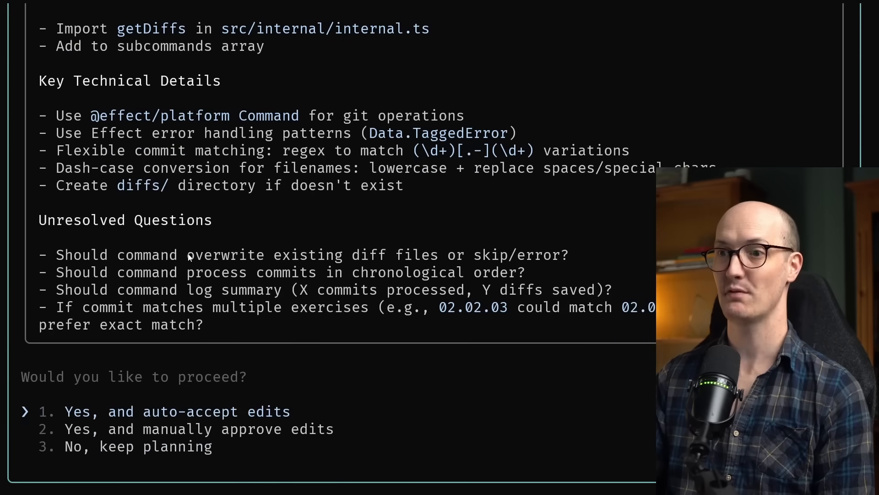
scroll("down", 3)
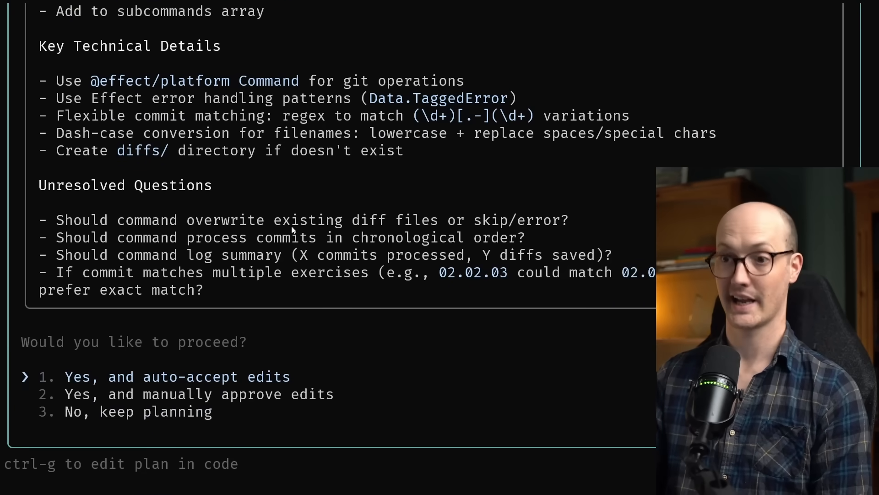
key("down")
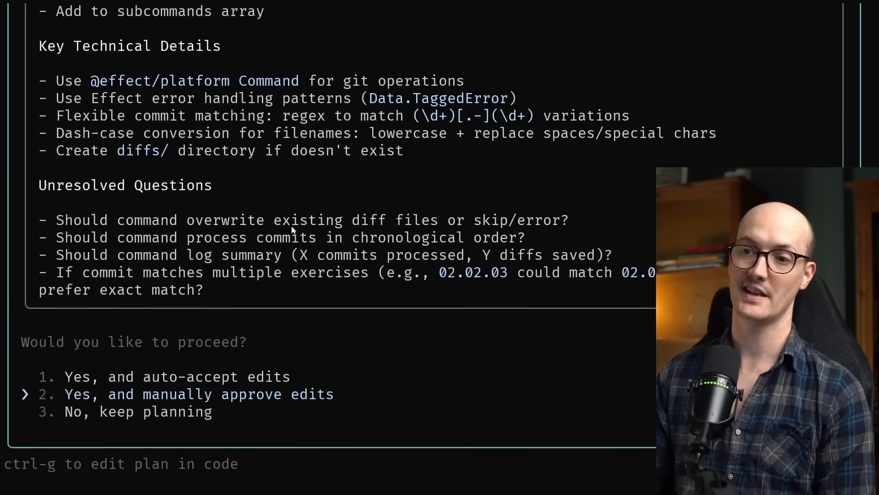
key("down")
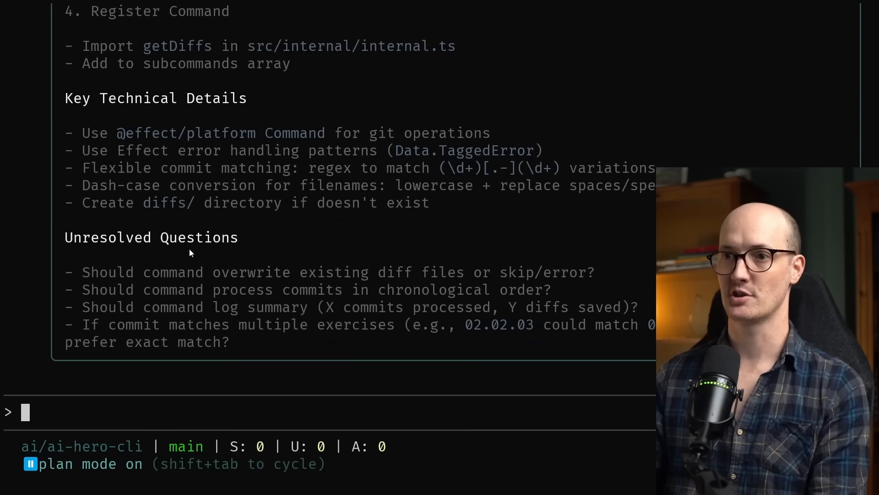
mouse_move(285, 284)
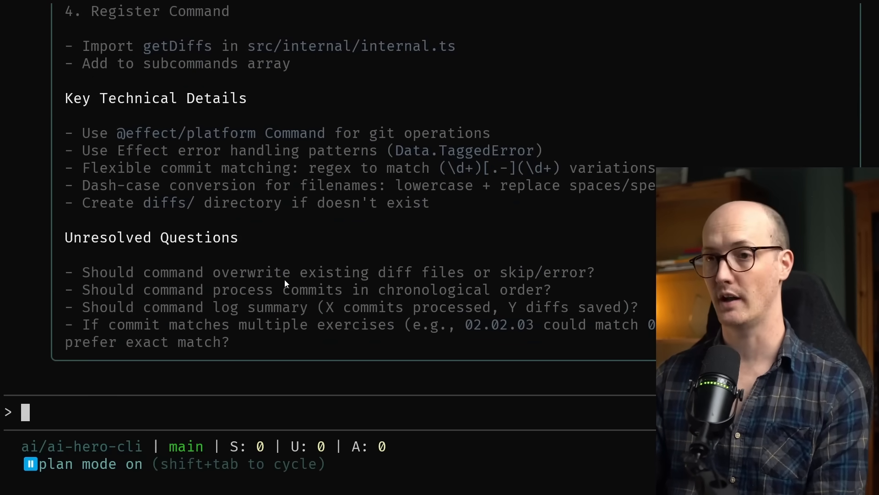
Run /memory to open the CLAUDE.md file containing the Plans rule.
type("/memory")
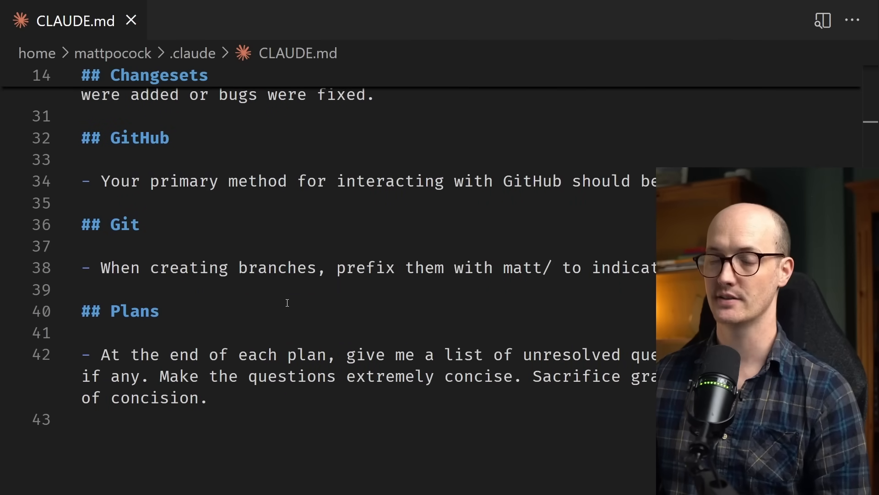
scroll("up", 3)
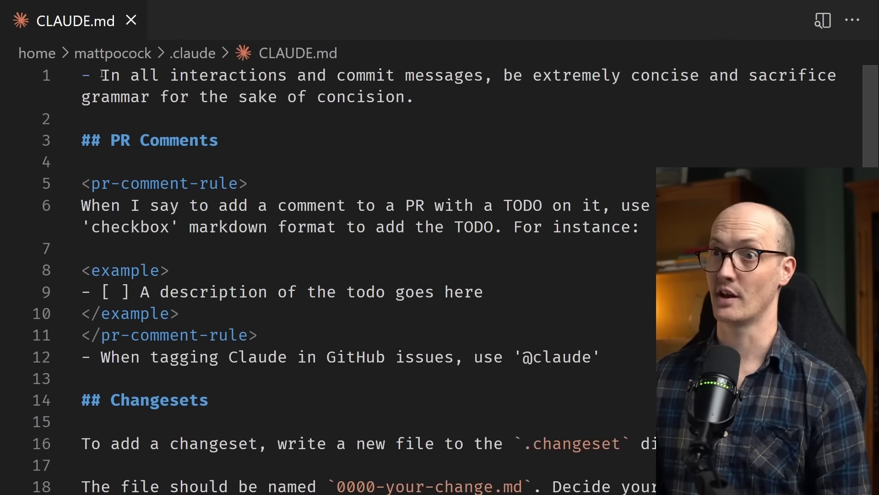
left_click_drag(99, 75, 482, 76)
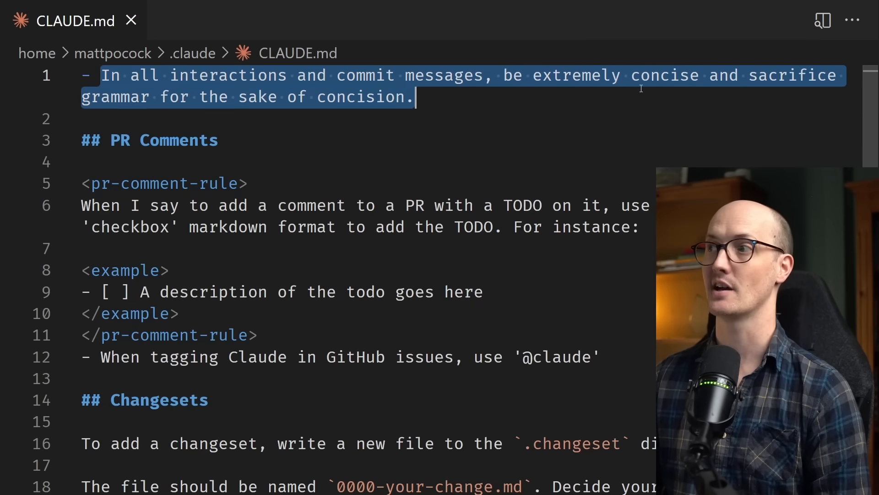
left_click(437, 97)
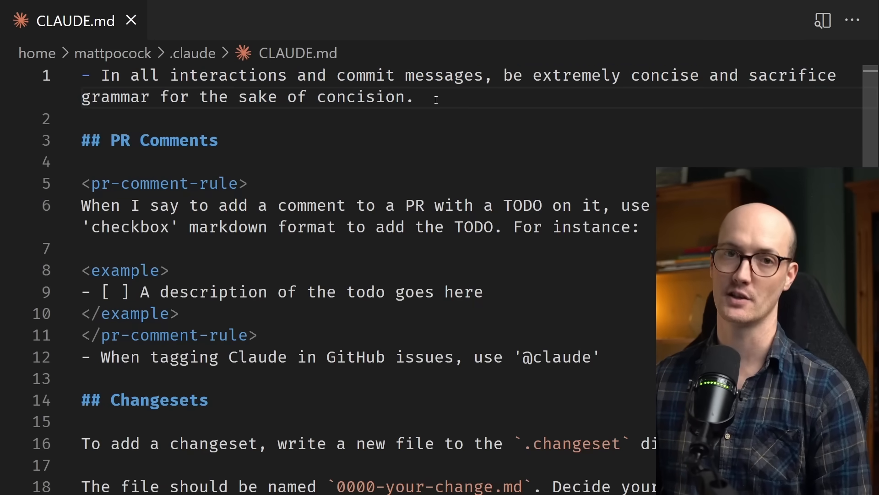
left_click(414, 97)
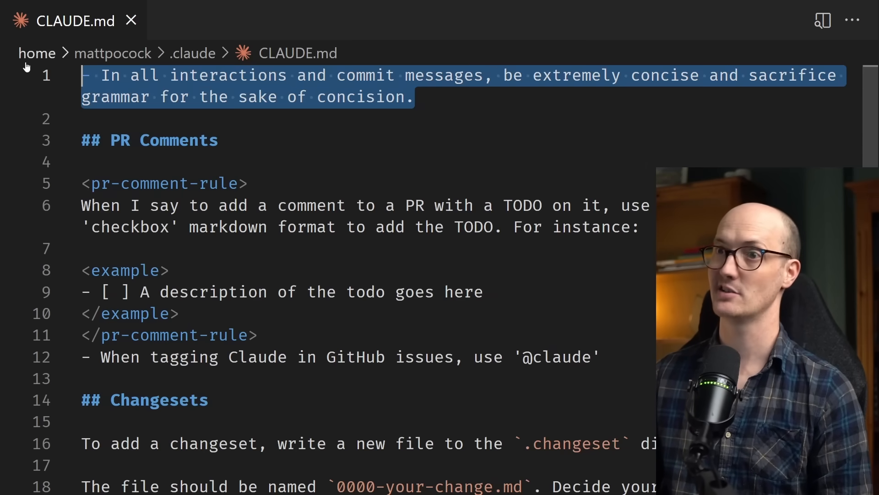
double_click(178, 139)
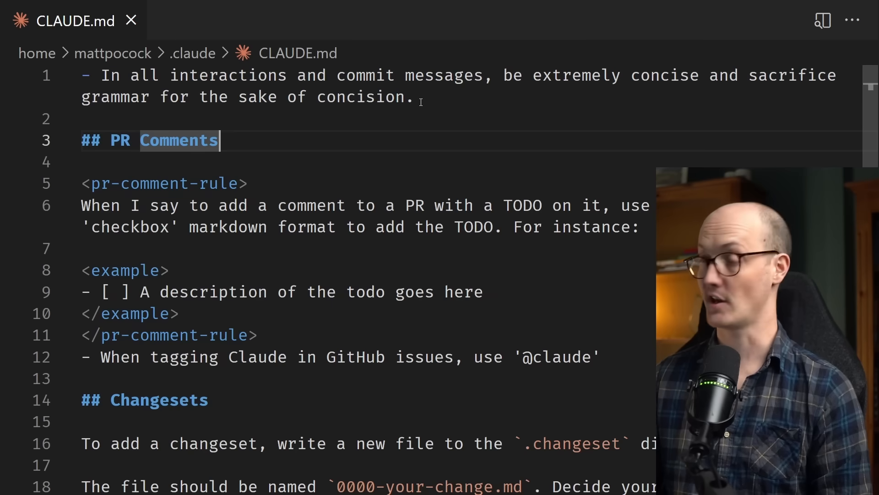
double_click(361, 97)
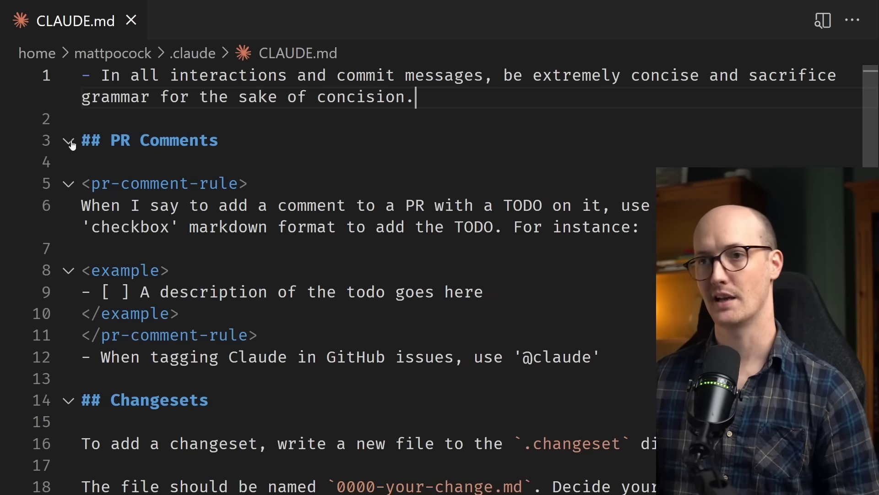
left_click(68, 139)
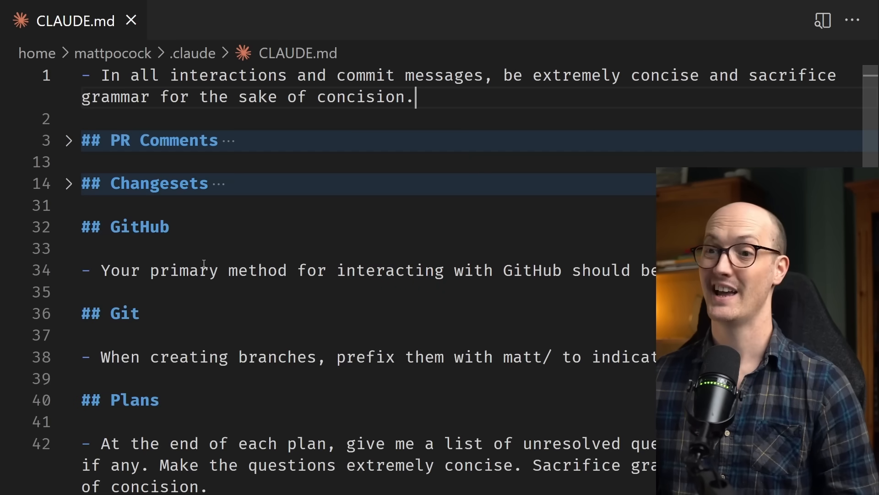
double_click(184, 270)
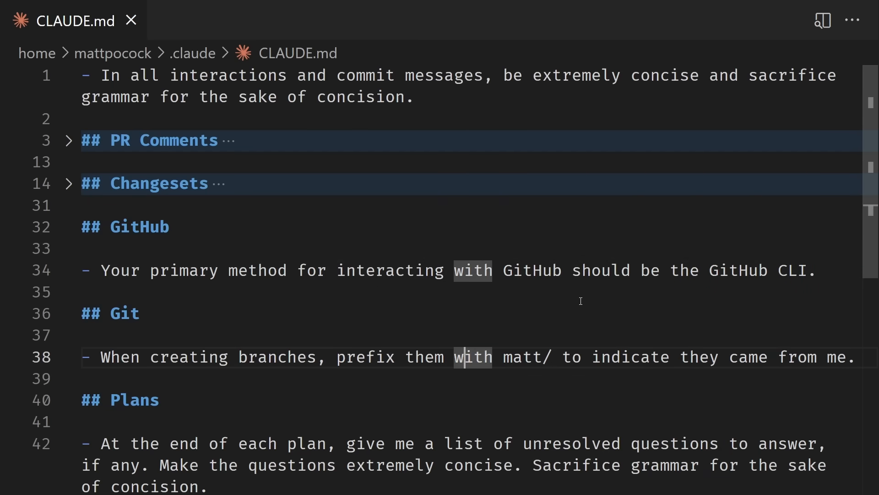
scroll("down", 3)
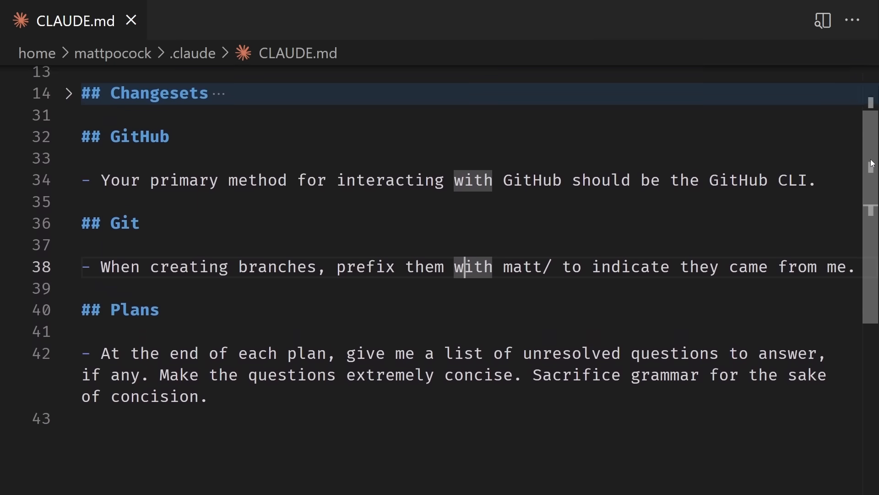
left_click_drag(347, 321, 679, 321)
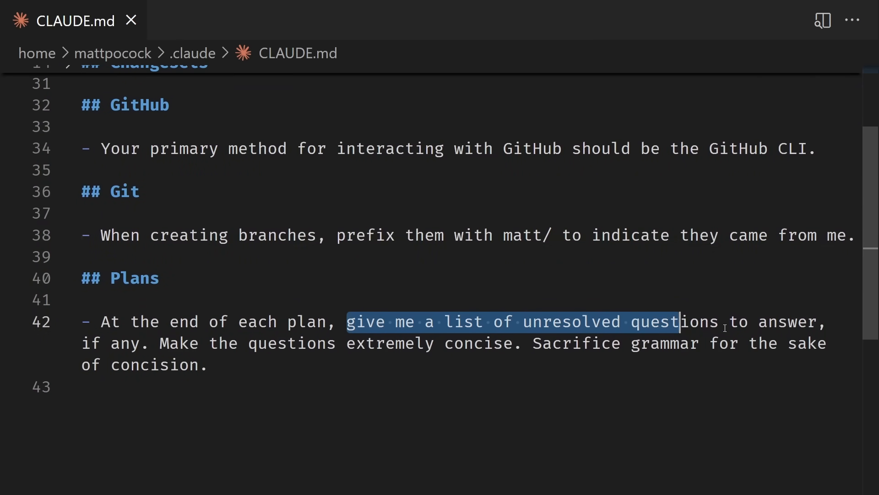
left_click_drag(680, 322, 142, 343)
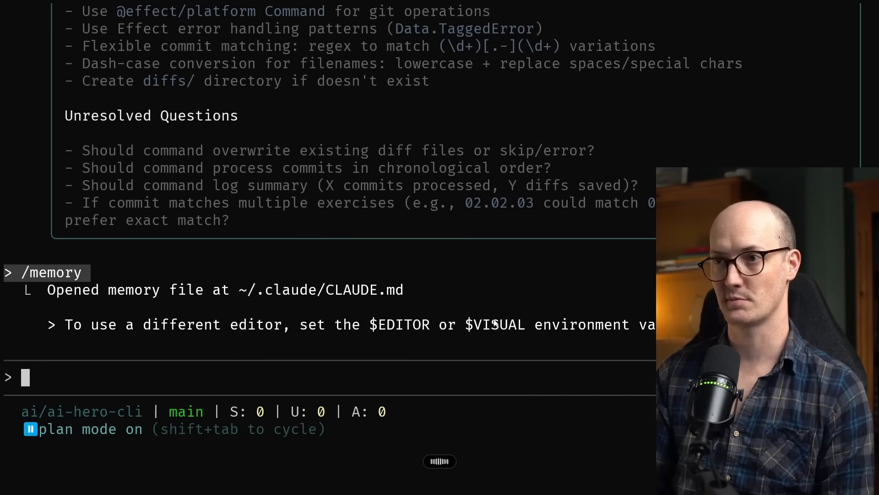
Answer the unresolved questions, confirming existing diff files may be overwritten.
type("Yep, you can overwrite existing diff files, that's absolutely fine.")
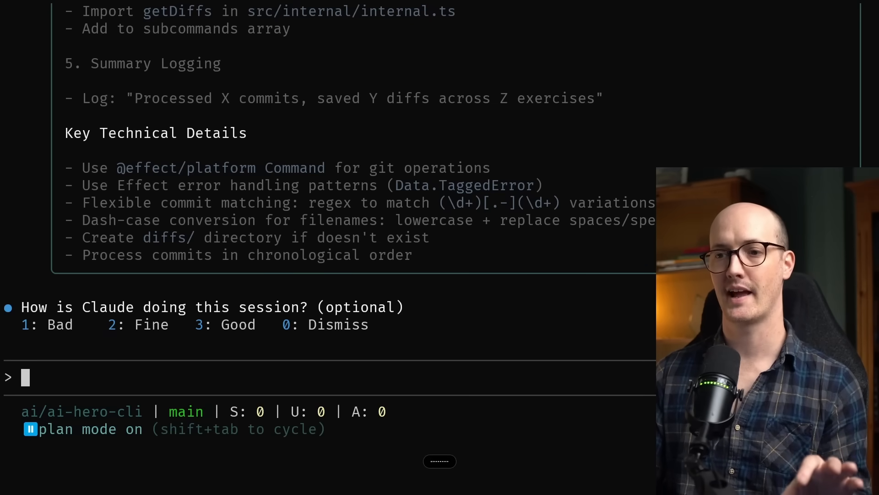
Ask Claude to 'make the plan multi-phase' and look over the resulting phases.
type("make the plan multi-phase.")
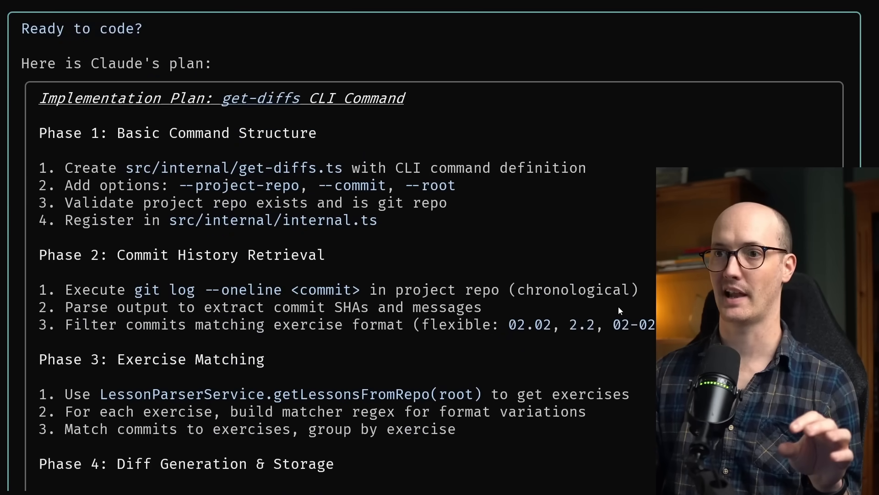
scroll("down", 3)
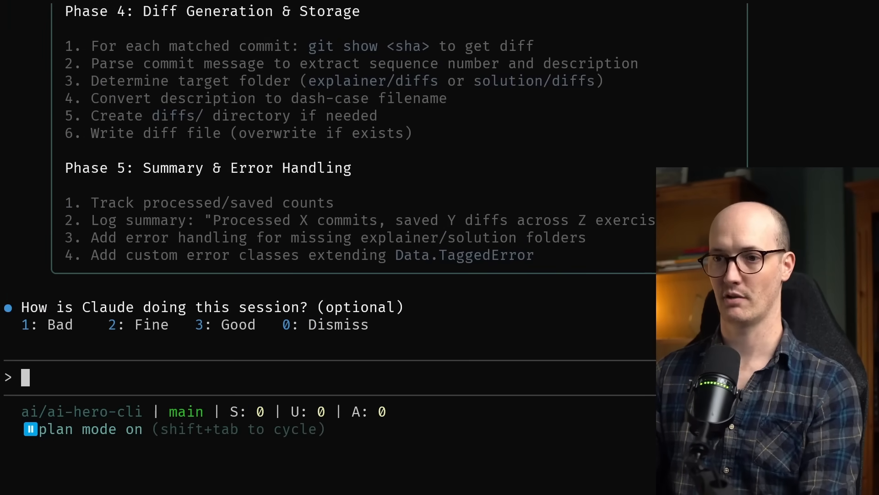
type("/context")
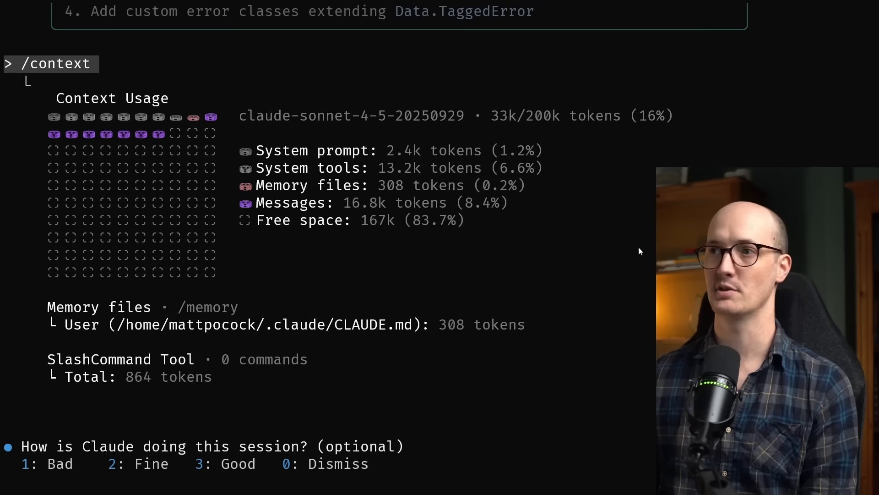
Run /context to show the session using 33k of 200k tokens.
double_click(438, 219)
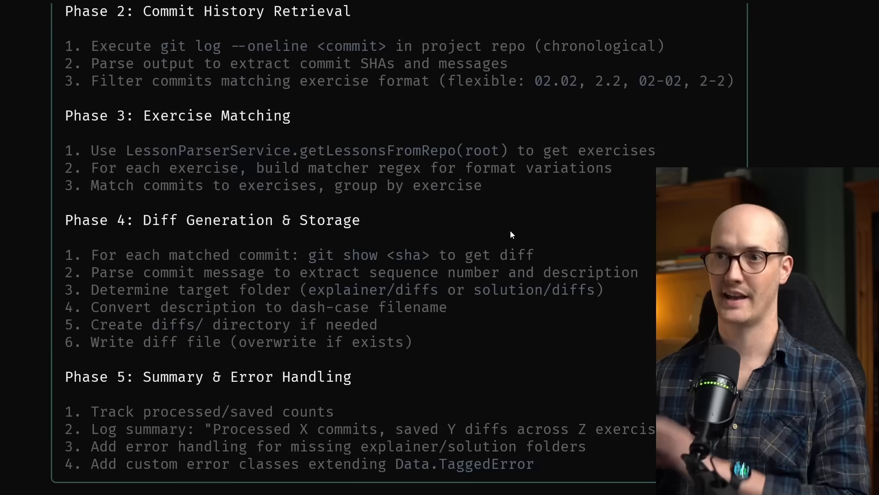
type("/context")
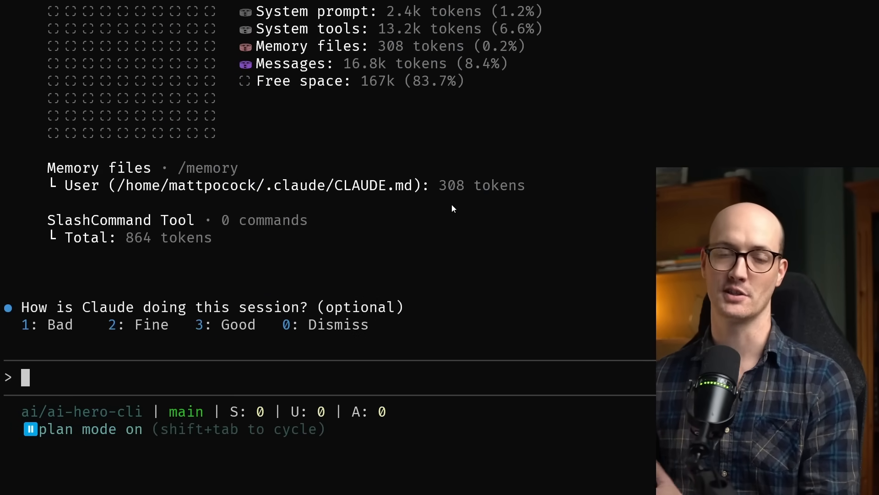
Switch to accept-edits mode and run 'Execute phase 1' to build get-diffs.ts.
key("shift+tab")
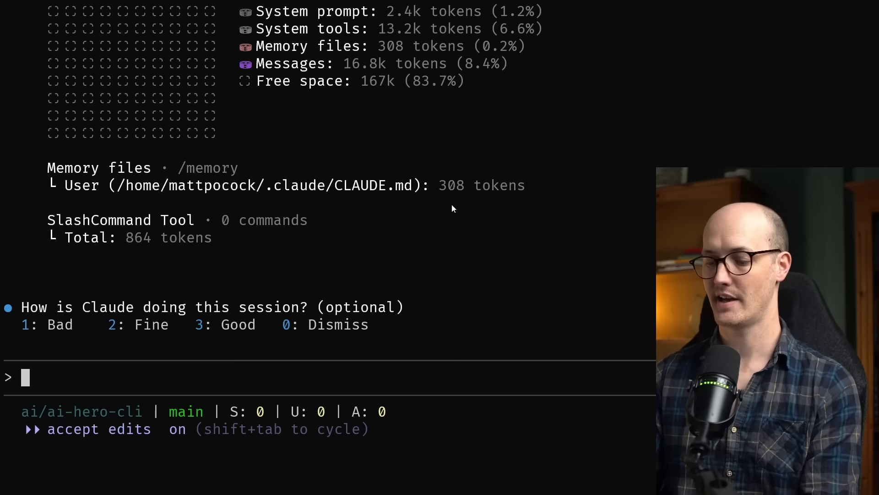
type("Execute phase 1")
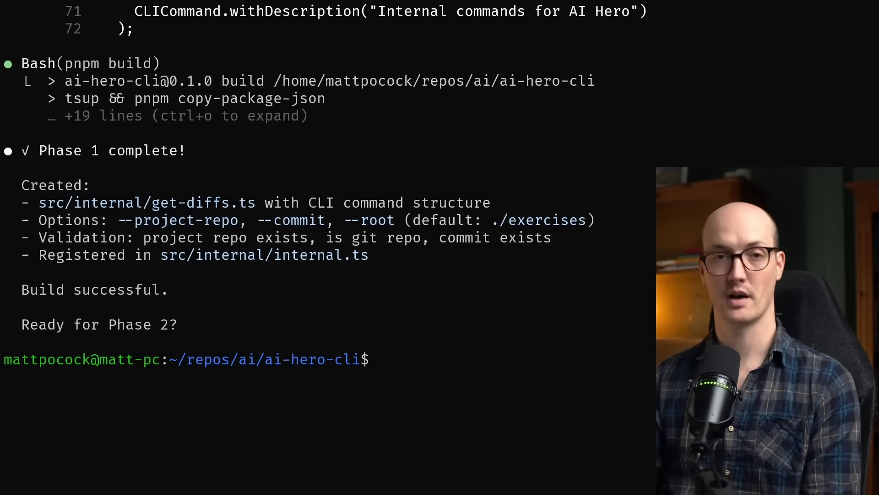
Run 'code .' to open ai-hero-cli in VS Code, then relaunch claude.
type("code .")
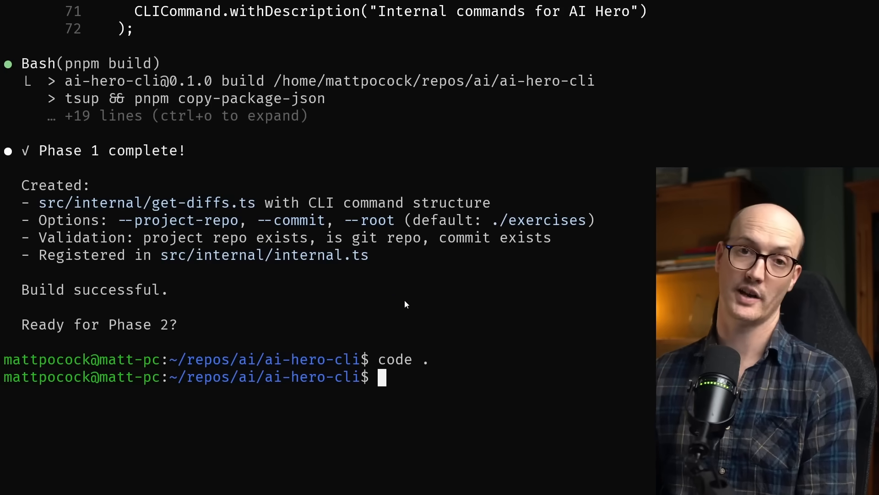
type("claude")
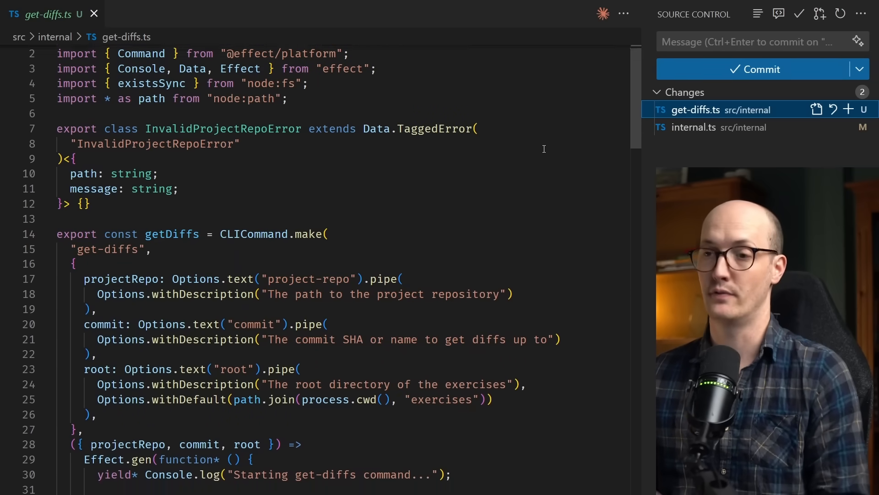
Inspect the getDiffs registration in internal.ts and highlight the Phase 2 TODO comment.
left_click(694, 126)
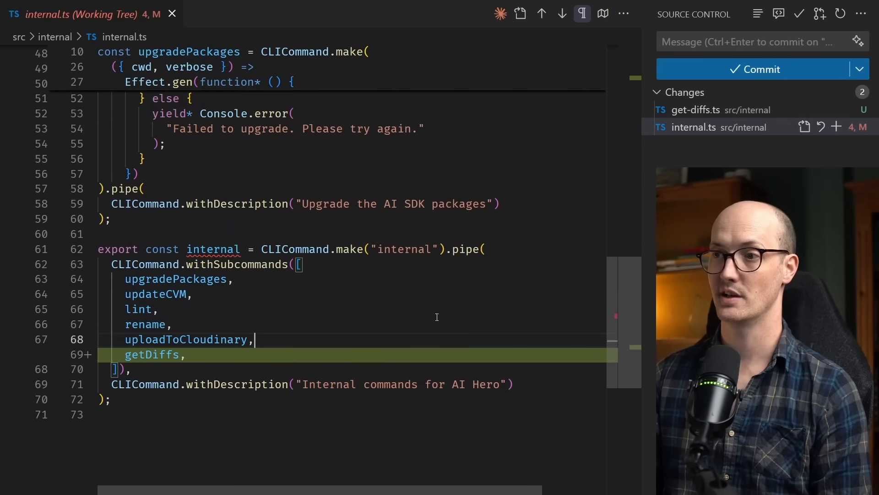
mouse_move(213, 249)
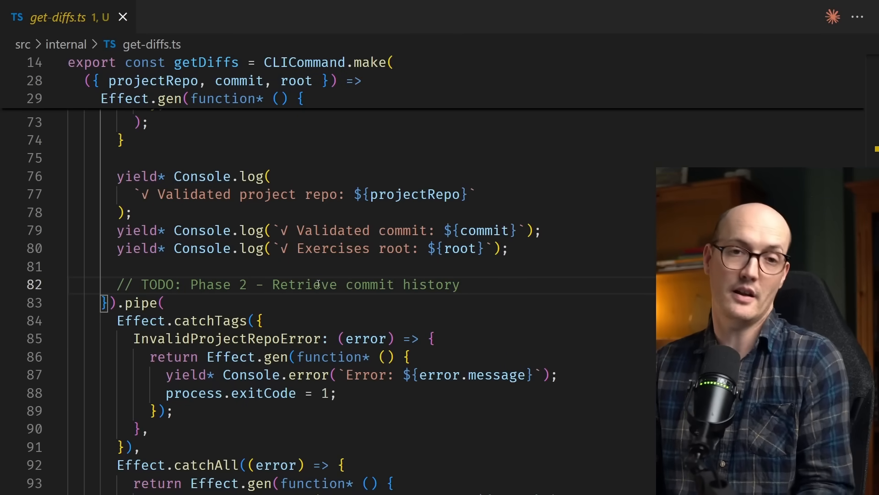
triple_click(287, 285)
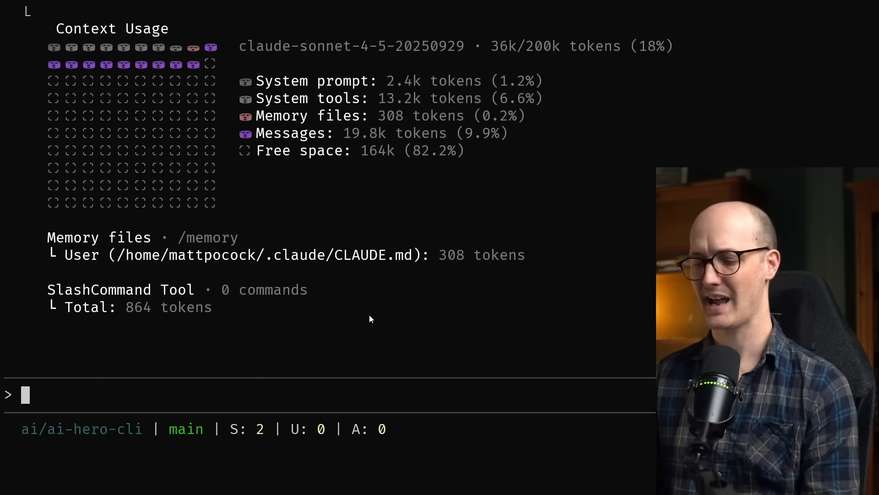
Prompt Claude to 'Crack on with Phase 2' of the get-diffs plan.
type("Crack on with")
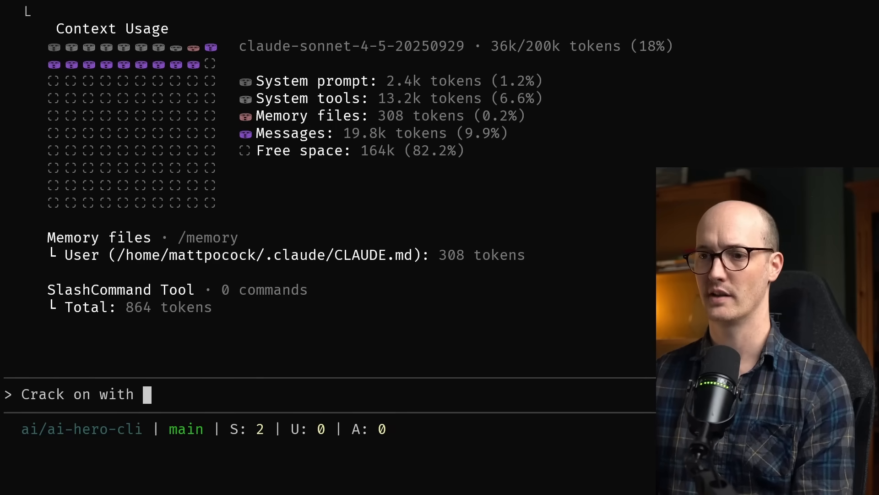
type("Phase 2")
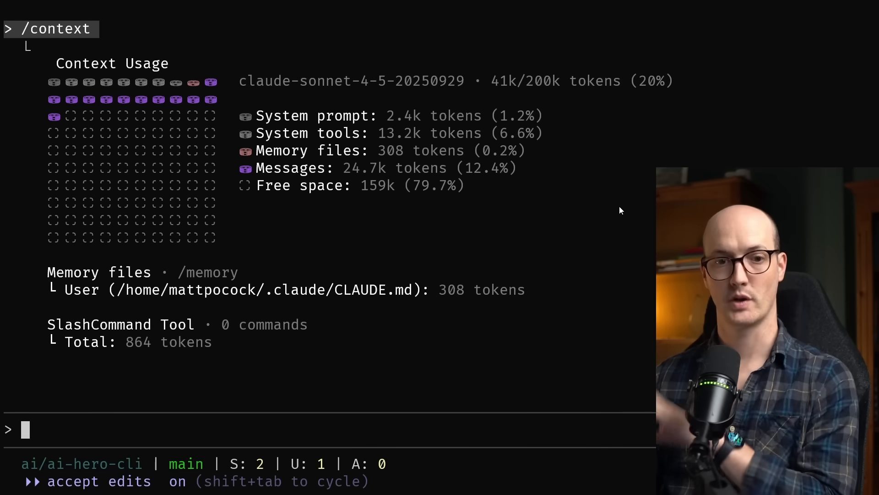
Begin prompting Claude to carry out Phase 3's exercise matching.
type("P")
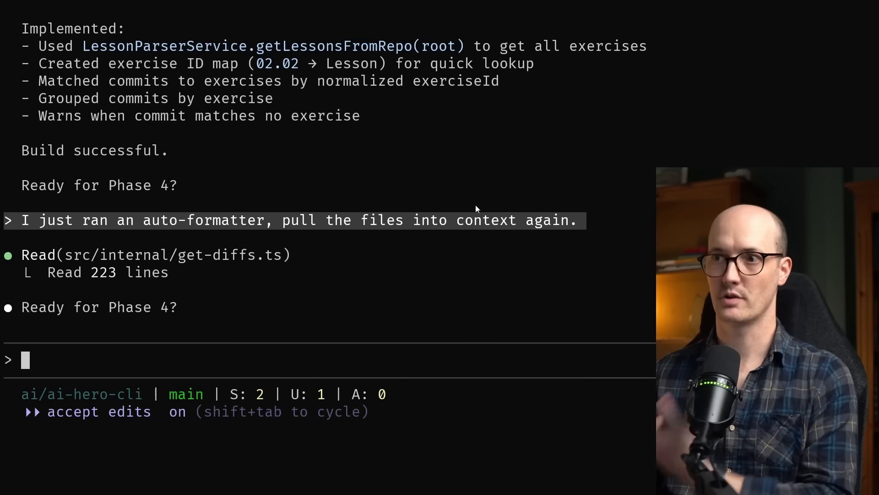
mouse_move(376, 274)
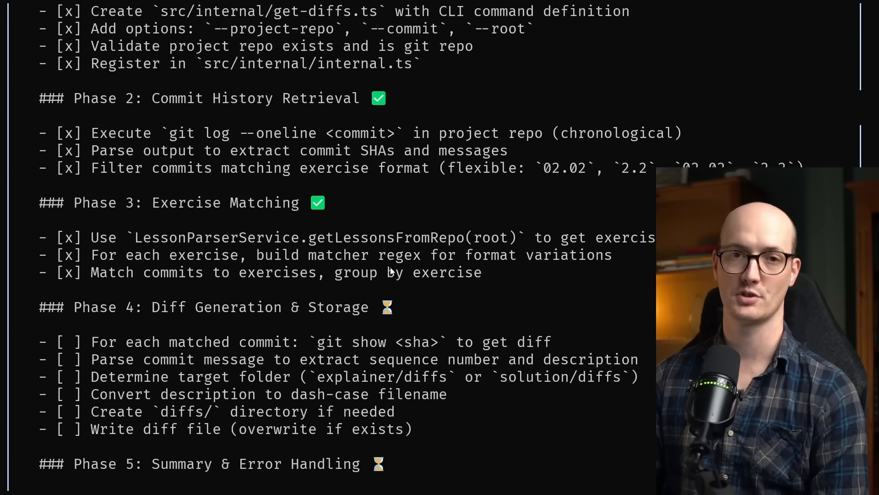
Review the output and check context usage with /context, now down to 16k tokens.
scroll("down", 3)
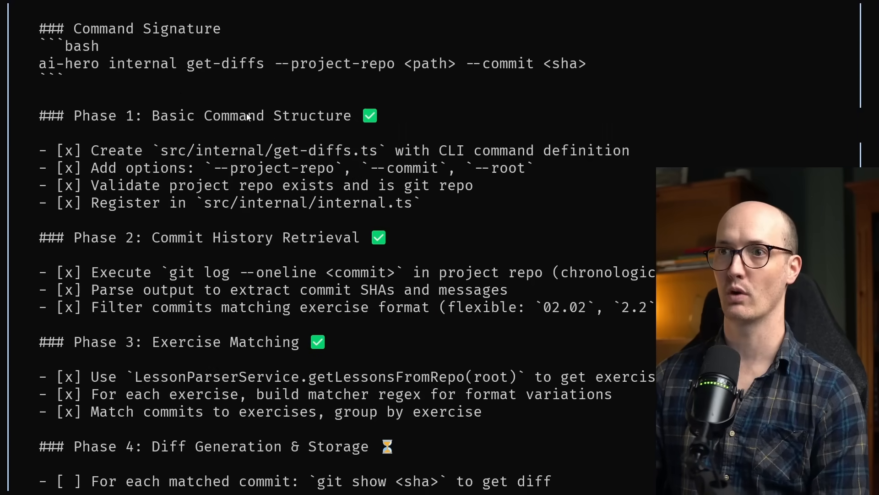
scroll("down", 3)
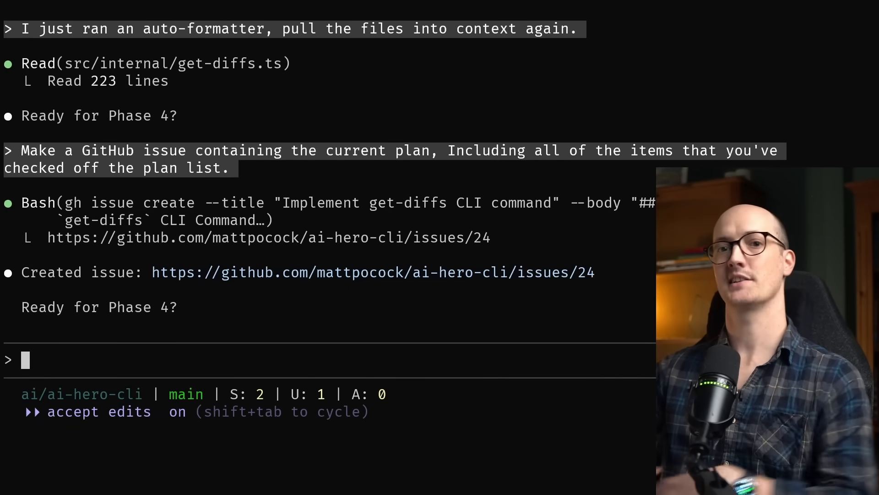
type("/")
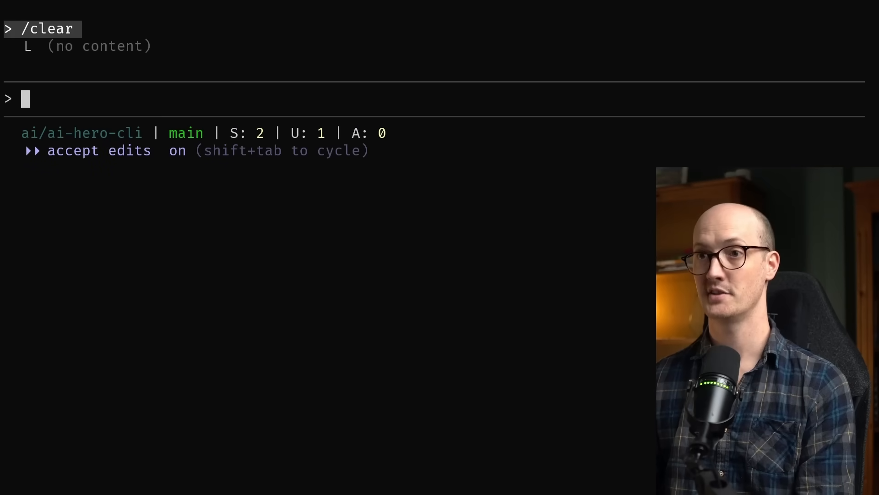
type("/context")
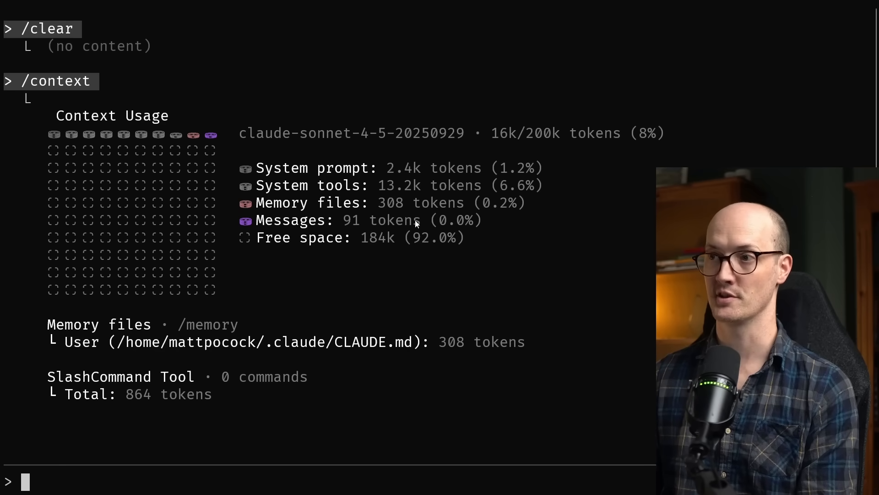
scroll("down", 3)
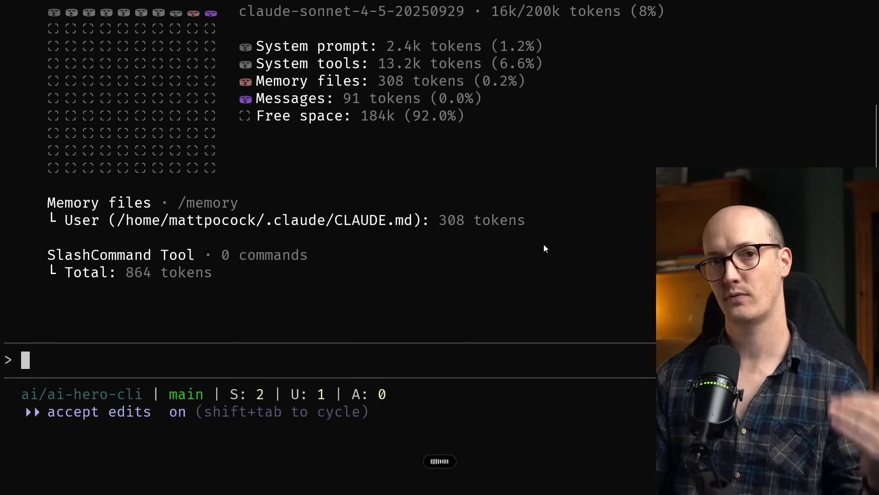
Ask Claude to fetch GitHub issue #24 and enact Phase 4 of that plan.
type("Get the GitHub issue #24 and enact phase 4 of that plan.")
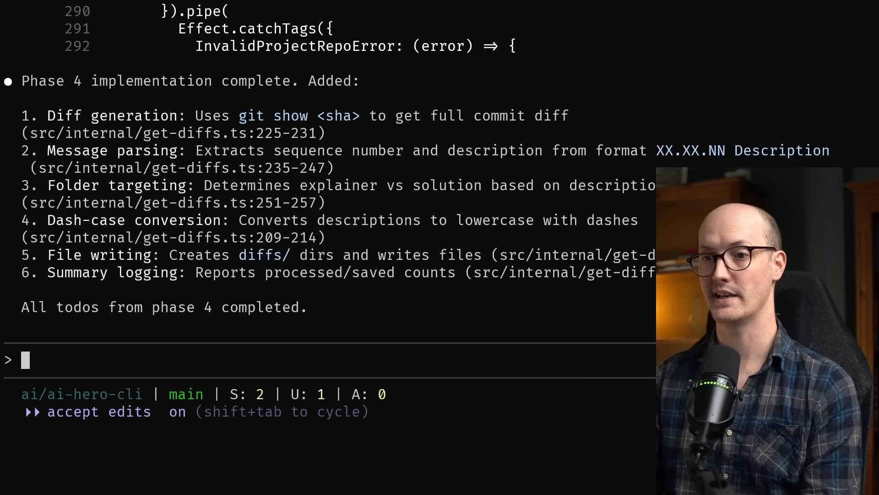
Prompt Claude to start Phase 5, covering summary and error handling.
type("Phase 5")
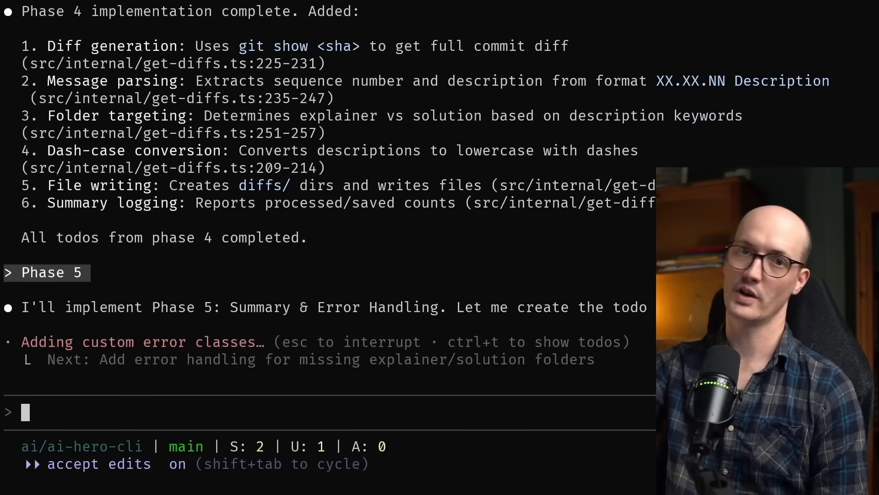